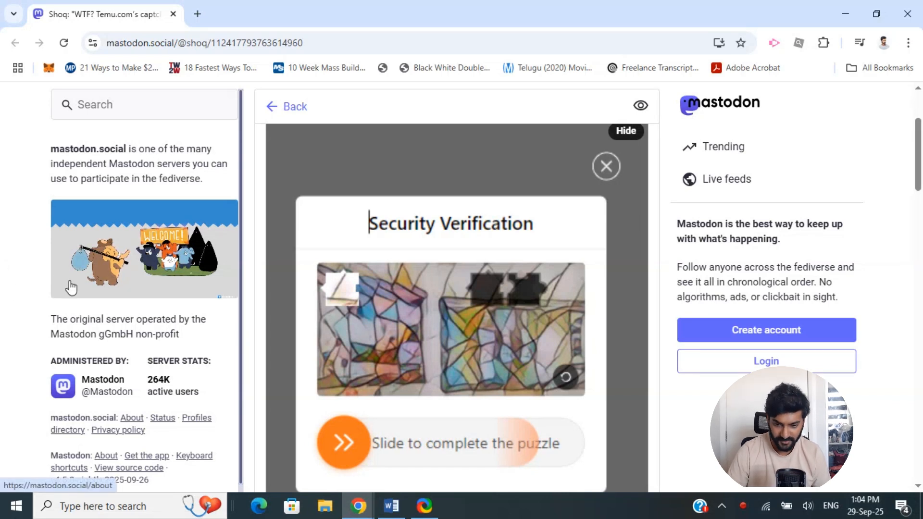
pyautogui.moveTo(189, 391)
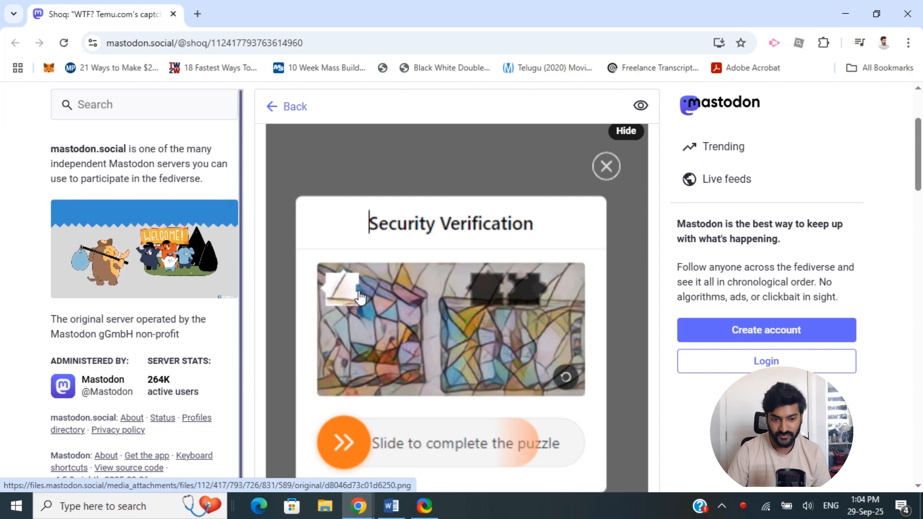
# Step: Bring up Delete browsing data for All time with Cookies and Cached images checked, plus a new tab
pyautogui.click(909, 42)
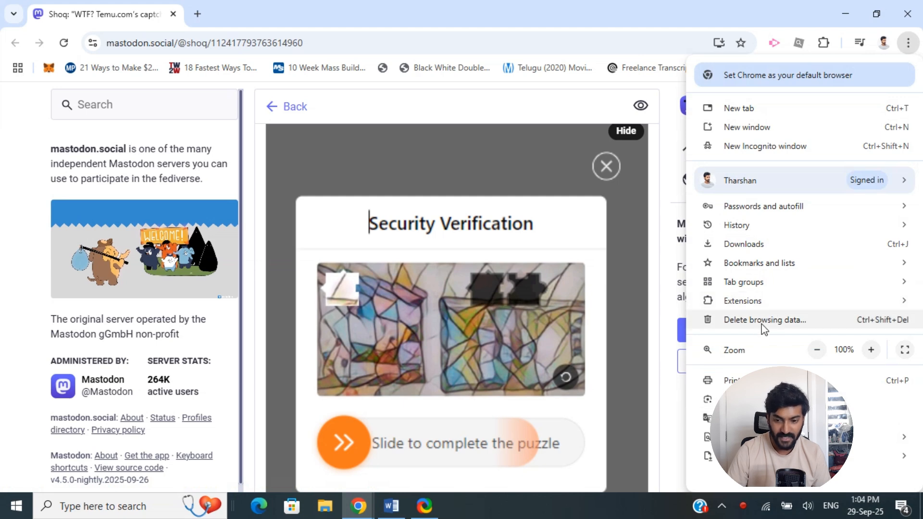
pyautogui.click(764, 320)
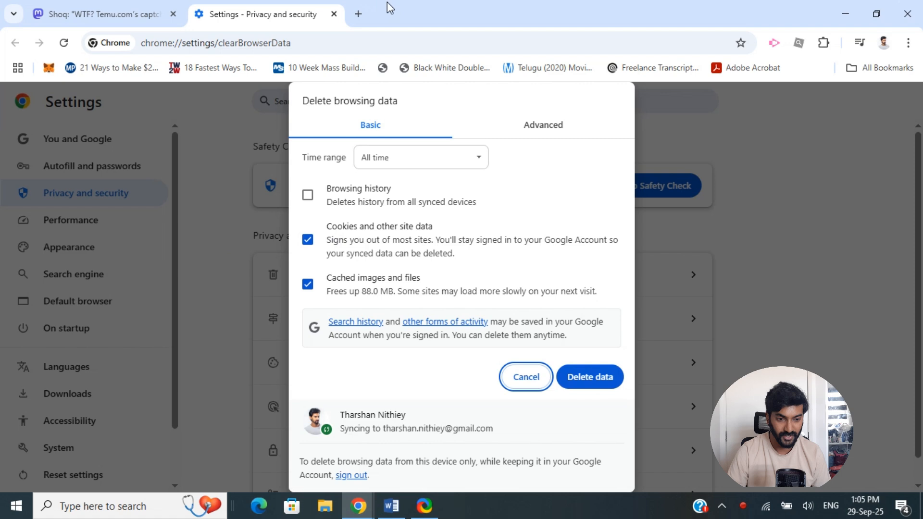
pyautogui.click(357, 14)
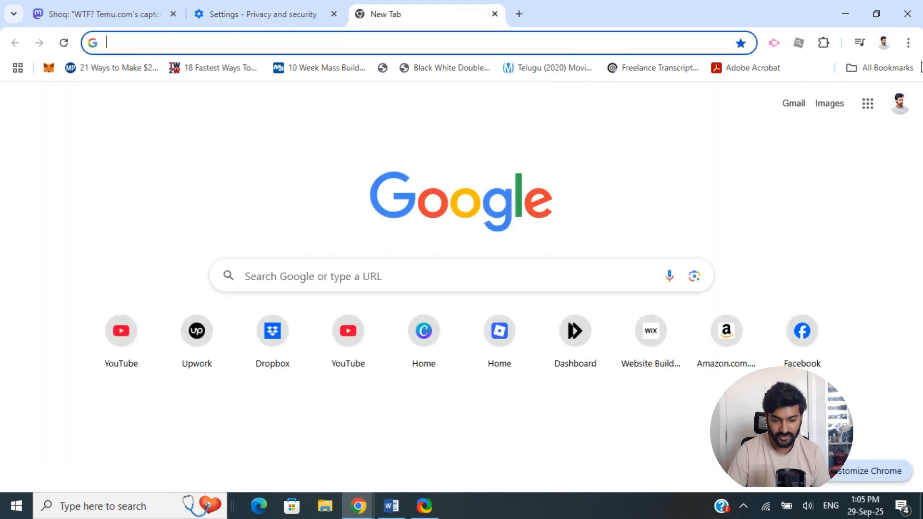
# Step: Navigate to chrome://extensions listing the installed extensions
pyautogui.click(909, 43)
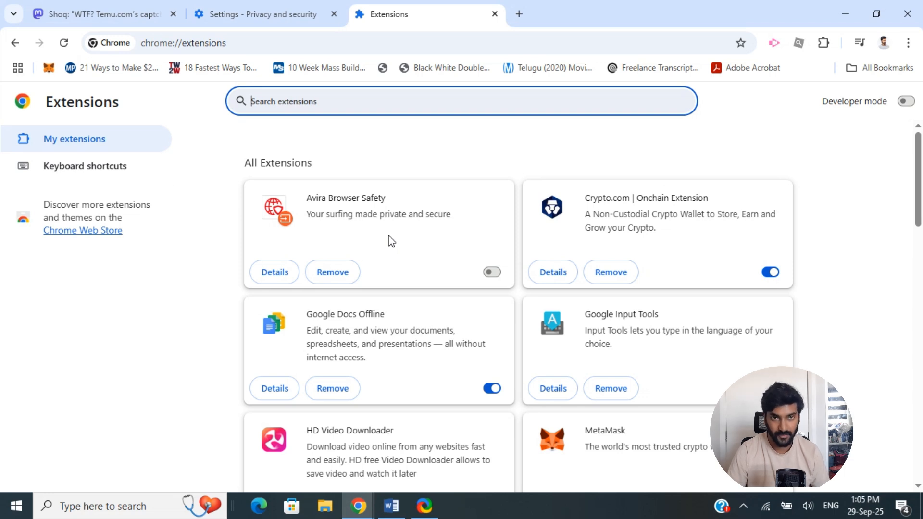
pyautogui.moveTo(332, 272)
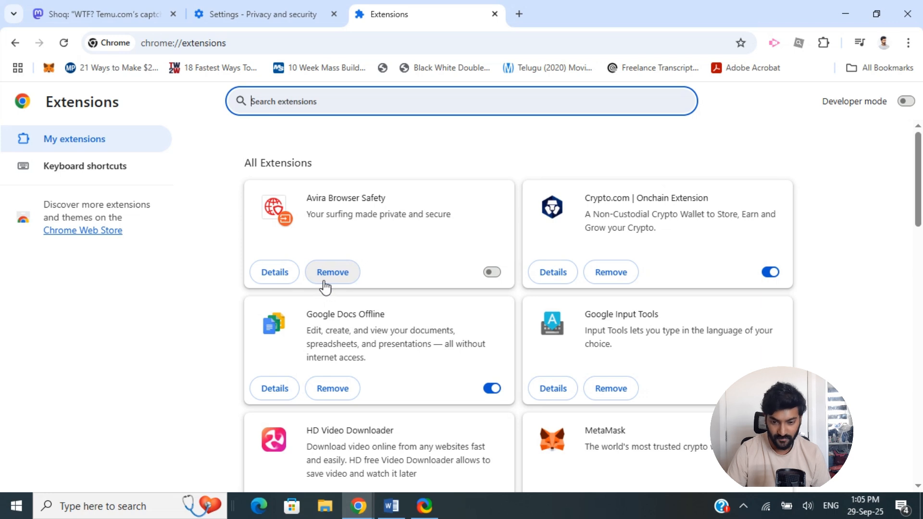
pyautogui.moveTo(453, 202)
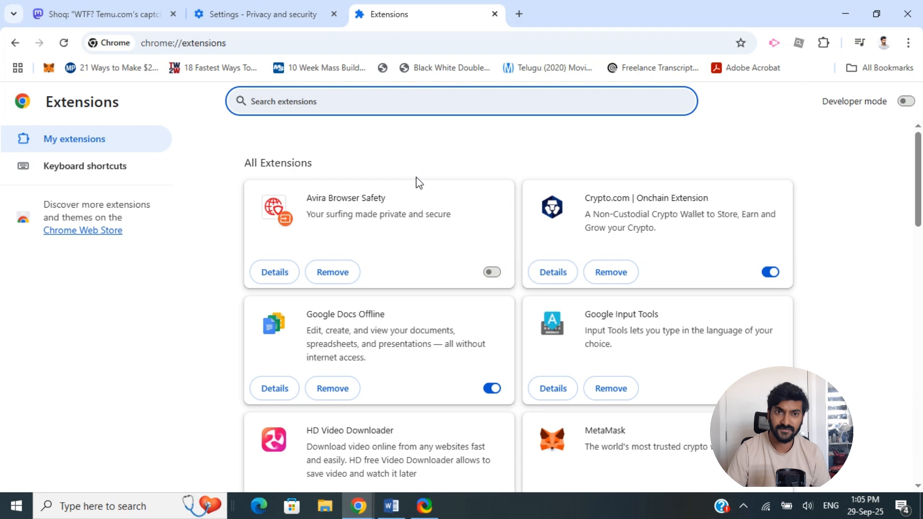
pyautogui.moveTo(450, 167)
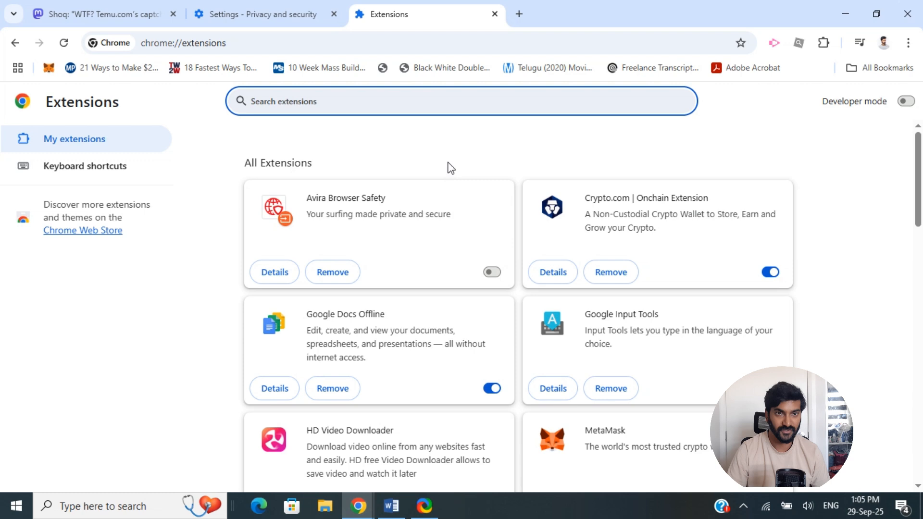
pyautogui.moveTo(493, 146)
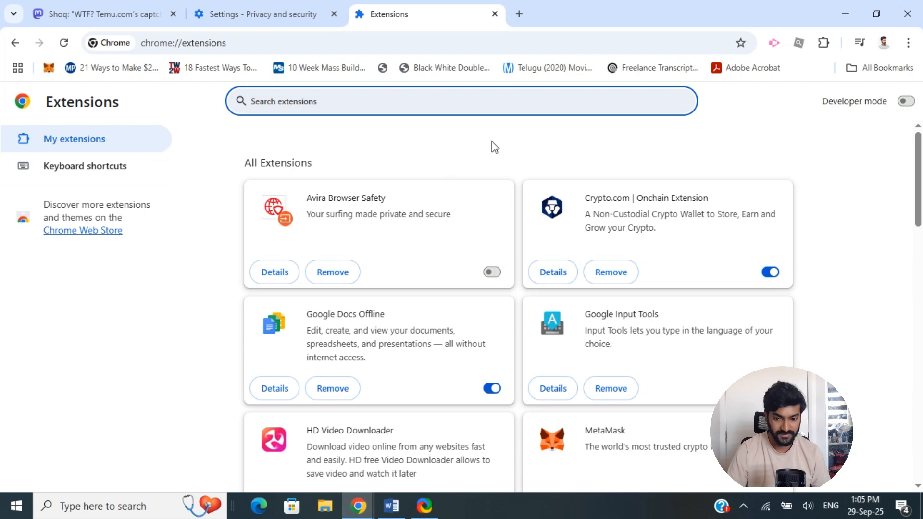